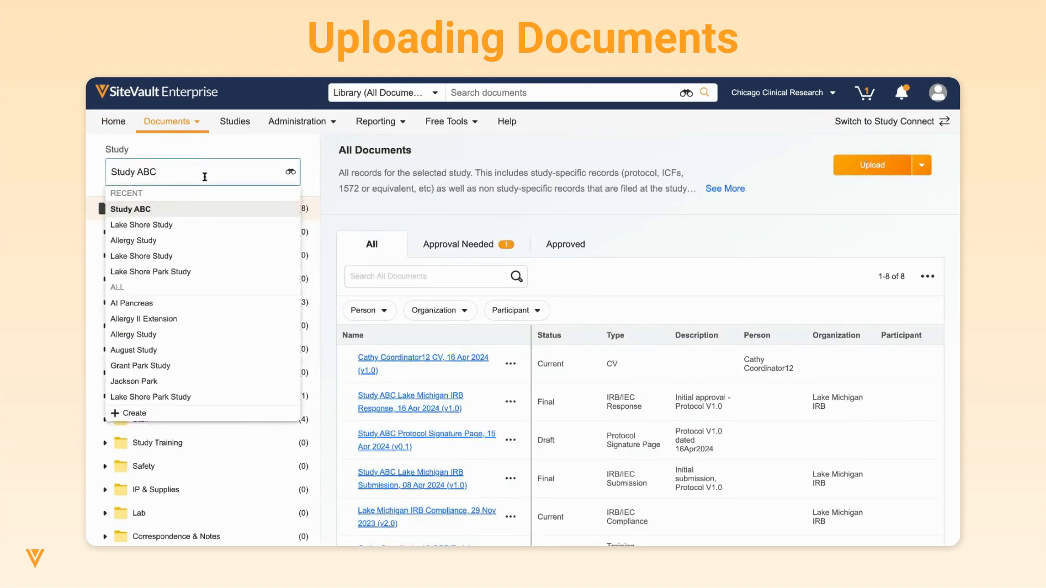
Select the Lake Shore Study from the study picker
click(140, 225)
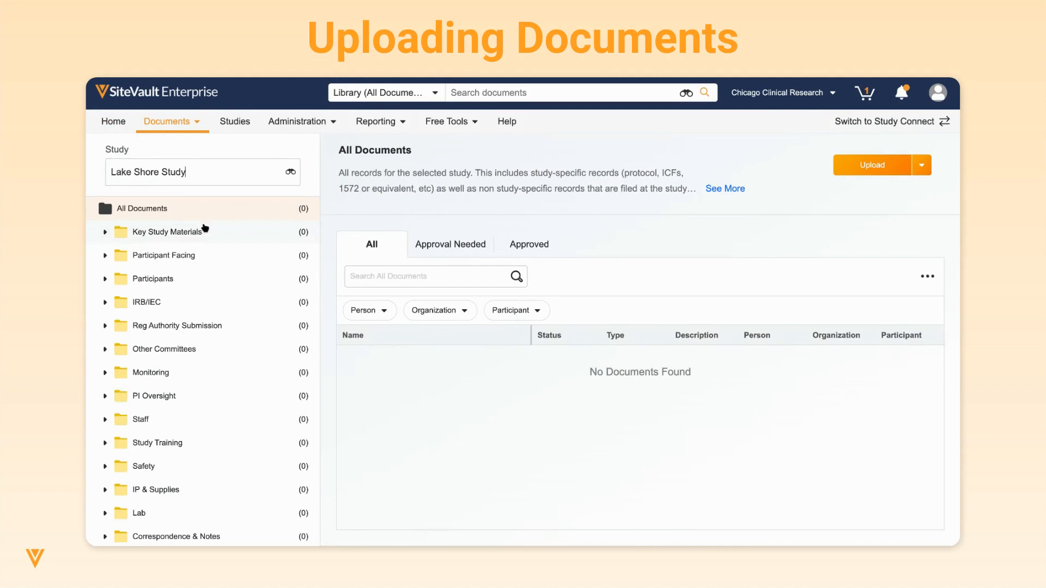
mouse_move(871, 164)
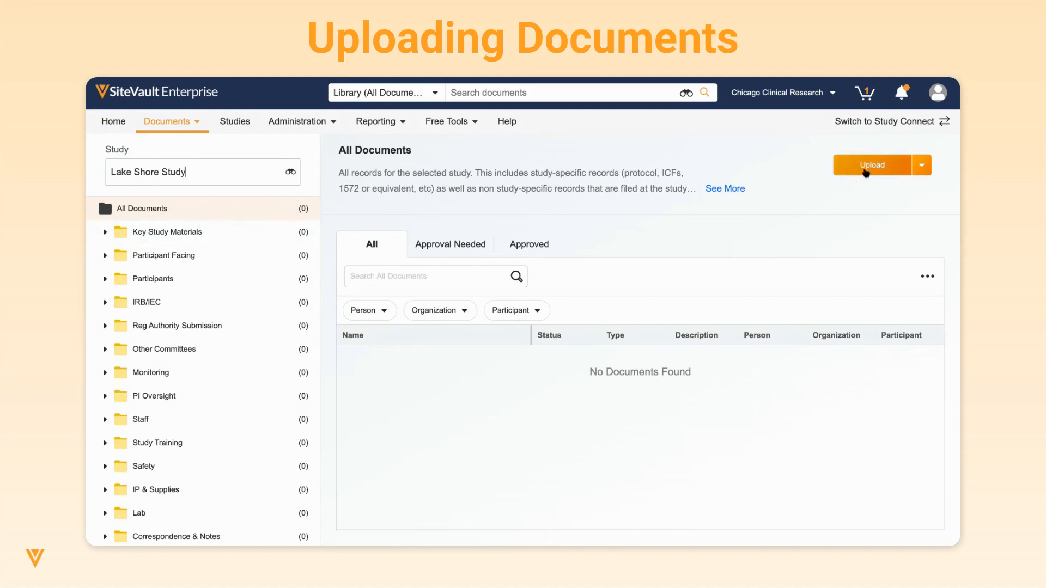
mouse_move(117, 533)
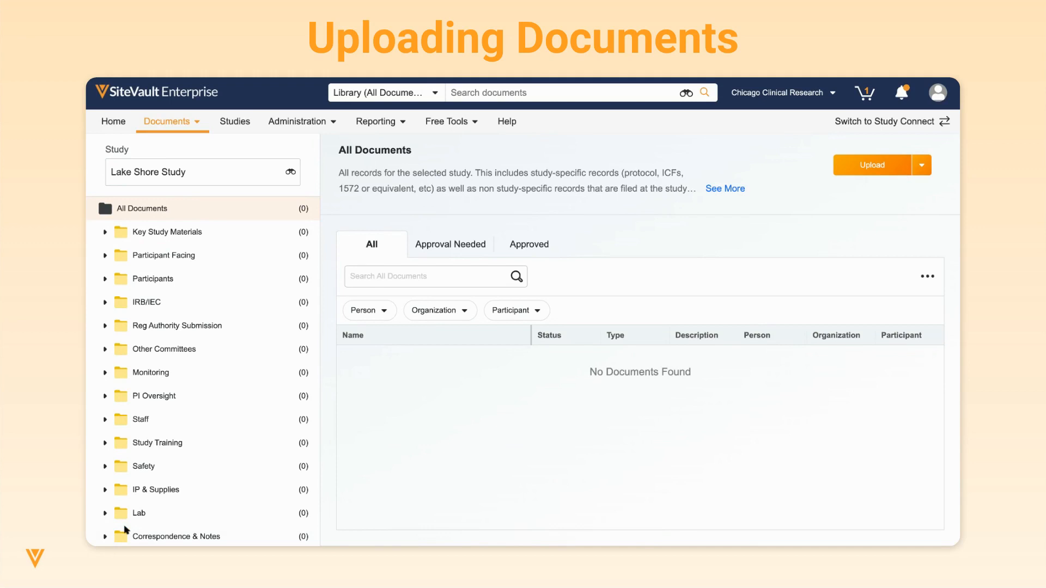
Start an upload, remove PSP_template.docx and add Study Protocol, 01Mar2023.docx to the batch
click(870, 164)
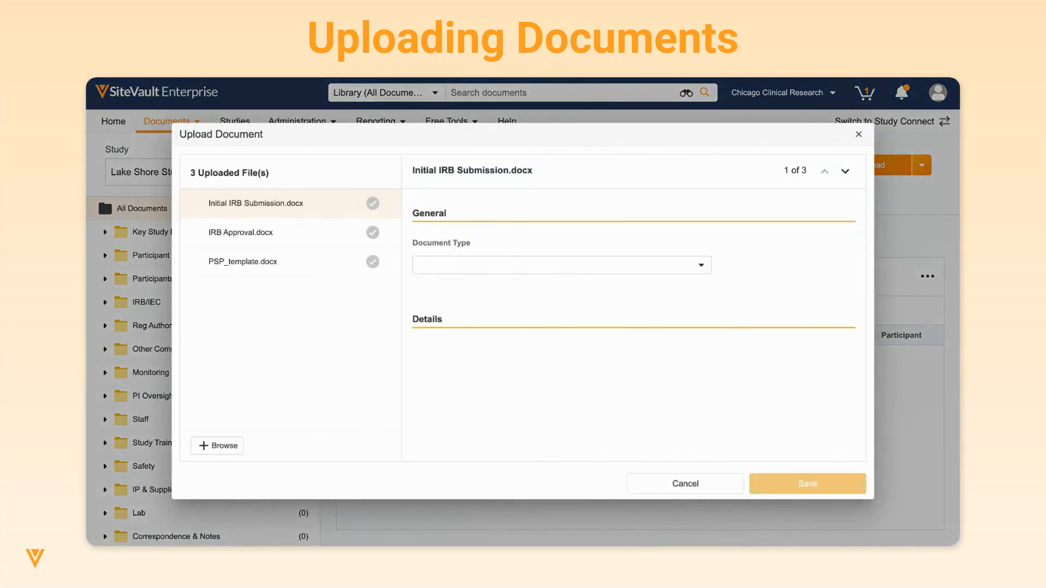
click(372, 261)
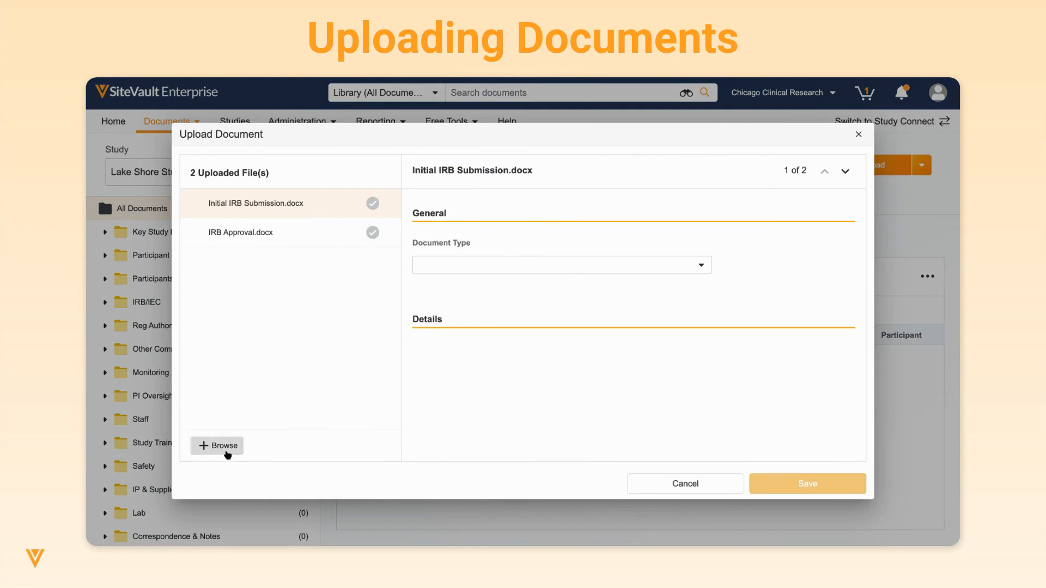
click(217, 446)
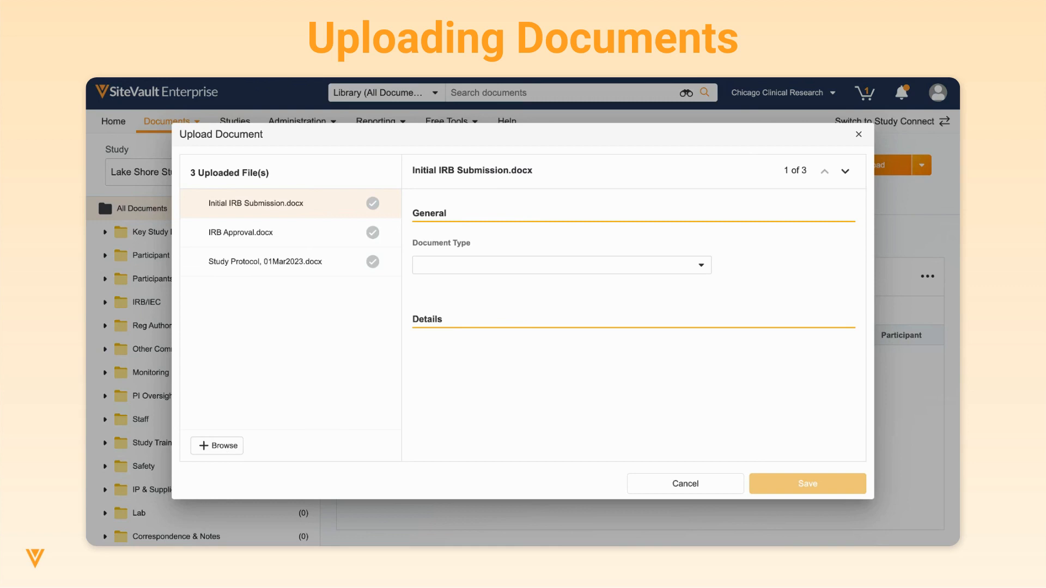
click(560, 265)
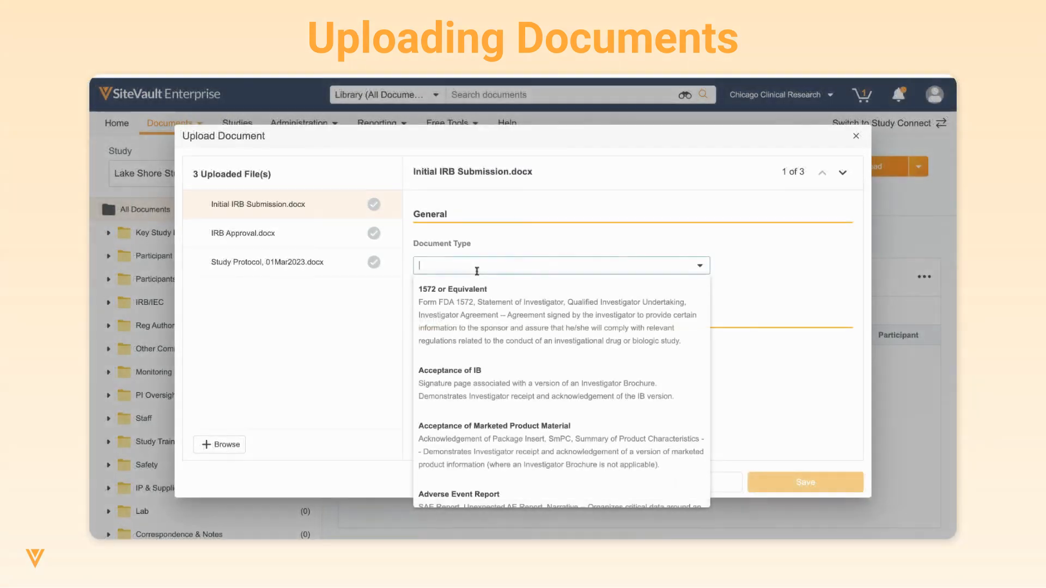
Type Initial IRB Submission.docx as IRB/IEC Submission, uploaded as Final with Submission Type Initial
text(submission)
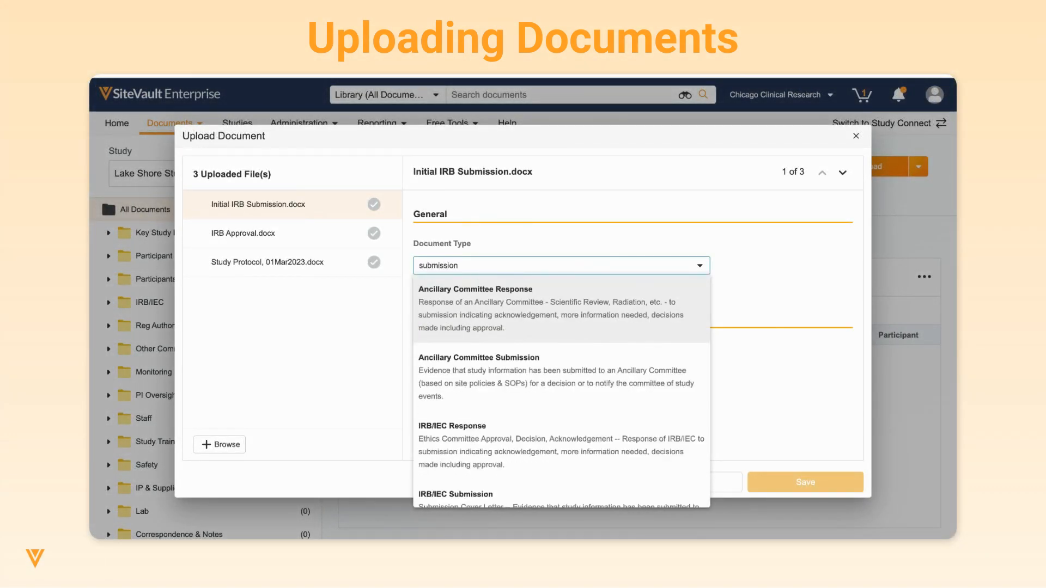
mouse_move(509, 460)
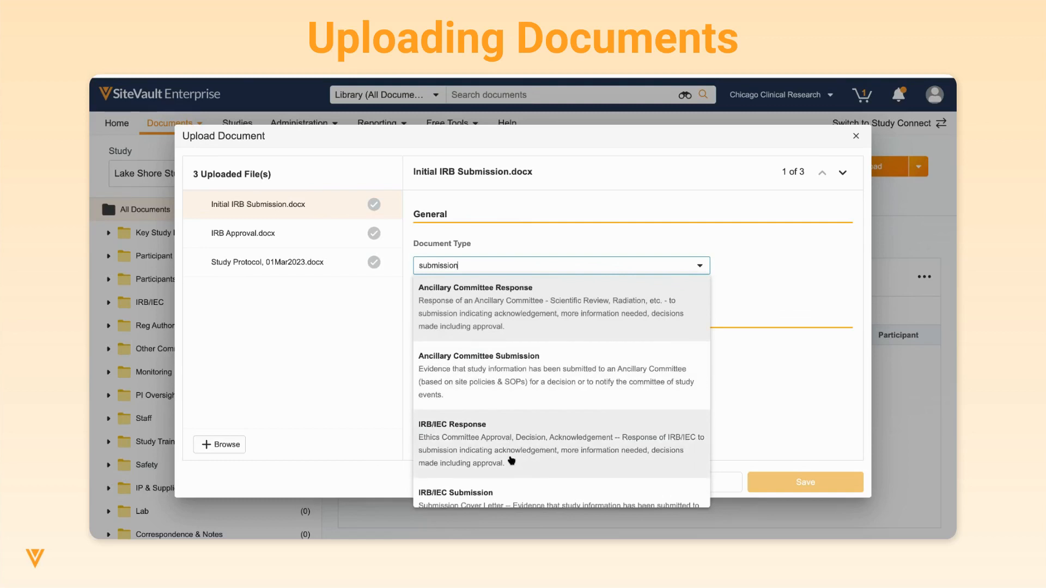
click(456, 498)
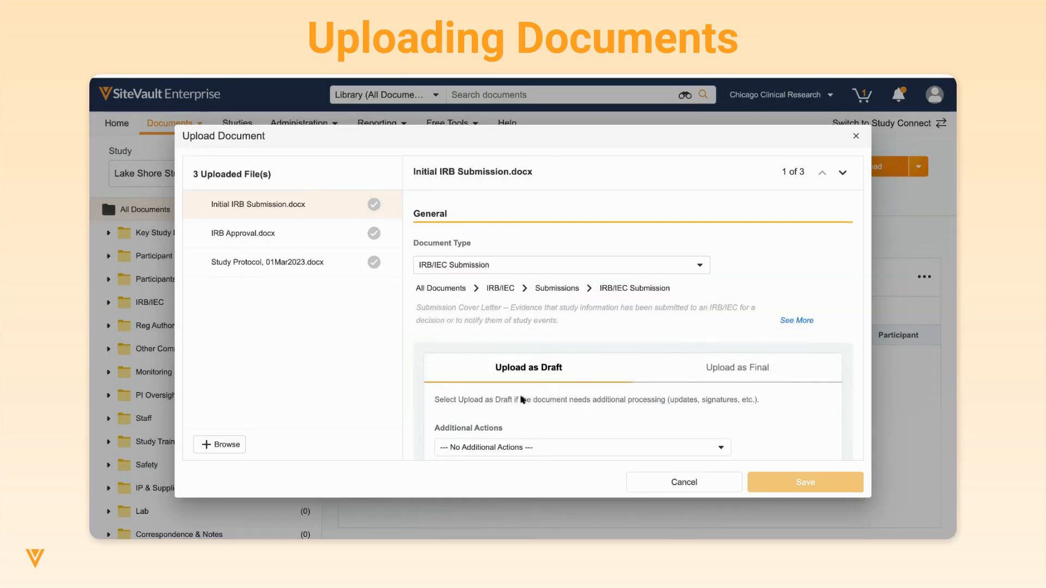
scroll(down, 3)
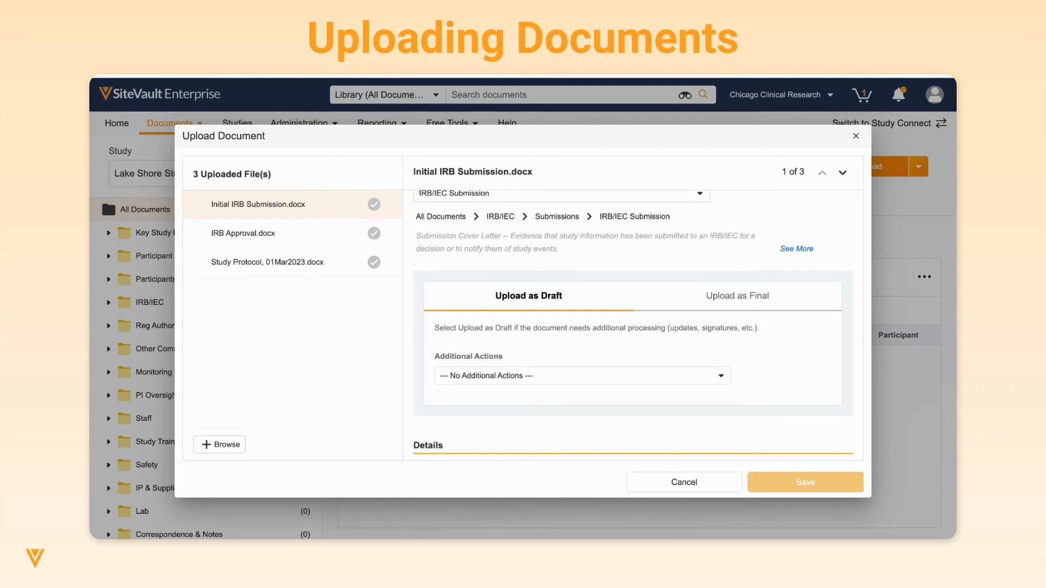
click(581, 374)
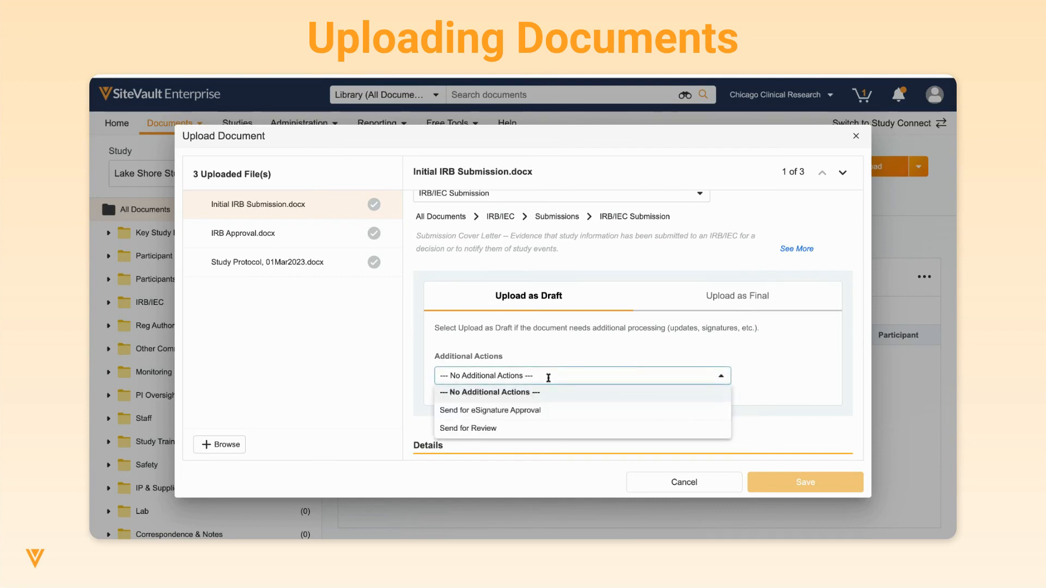
mouse_move(558, 419)
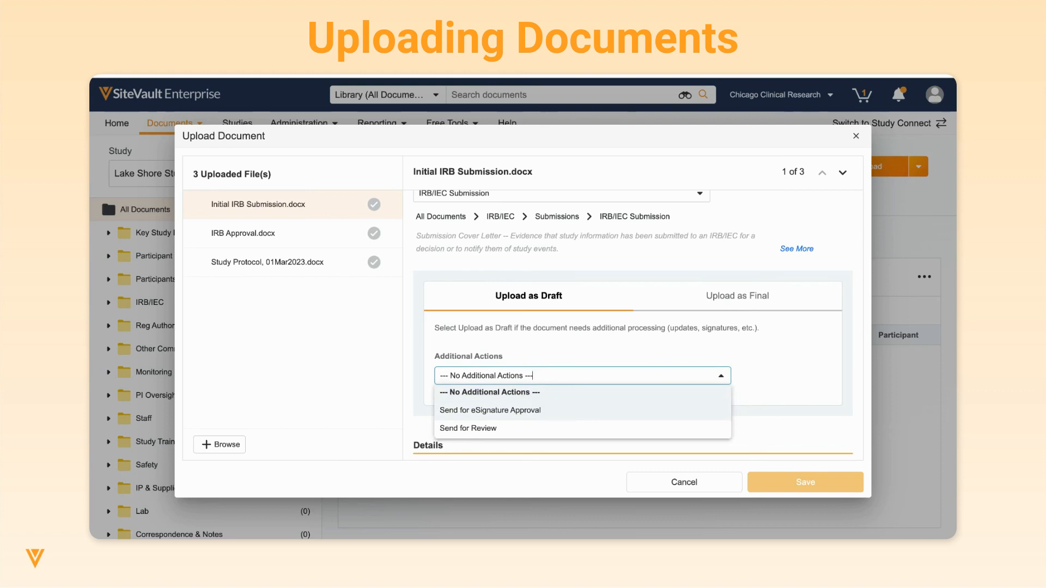
click(736, 297)
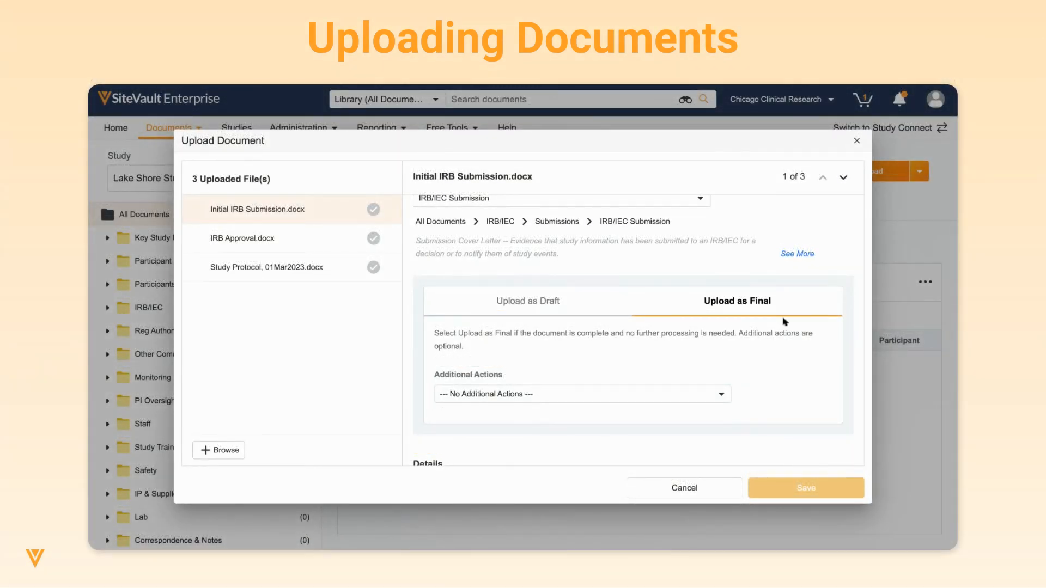
click(580, 393)
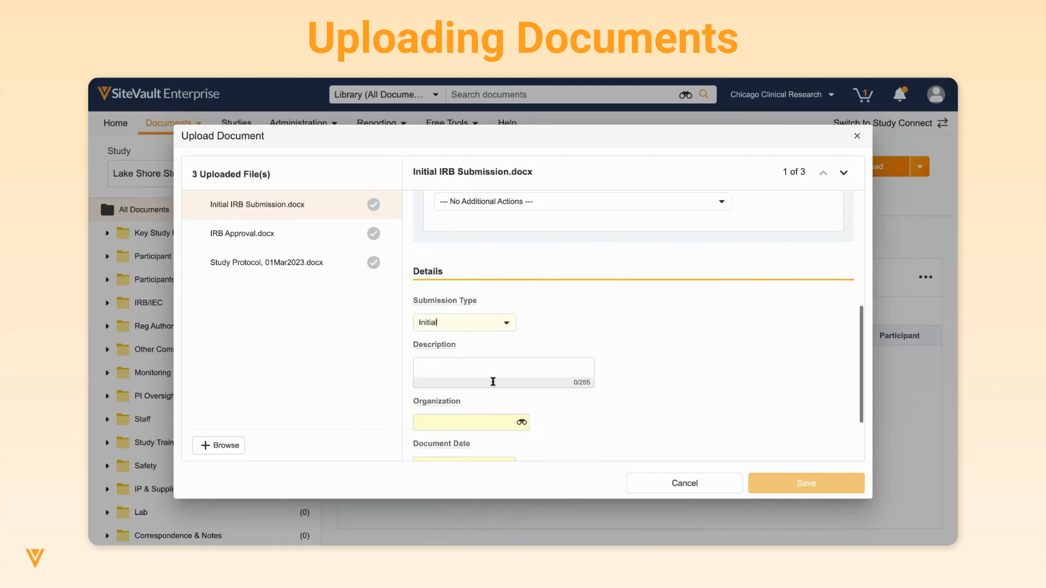
Describe the submission as 'Initial subm', set organization Lake Michigan IRB, and move to the next file
text(Initial submission, Protocol V1)
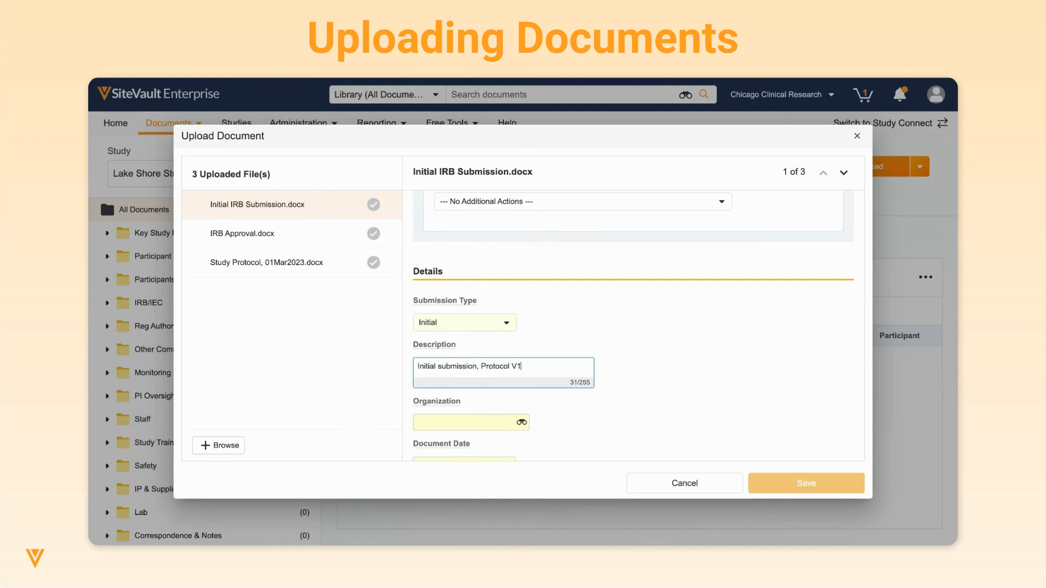
click(467, 422)
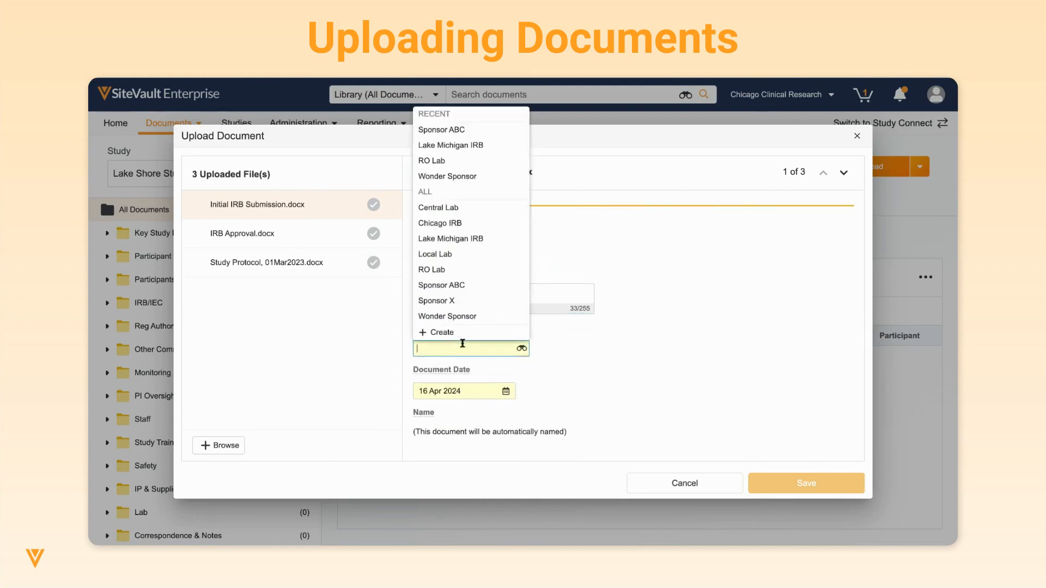
click(450, 145)
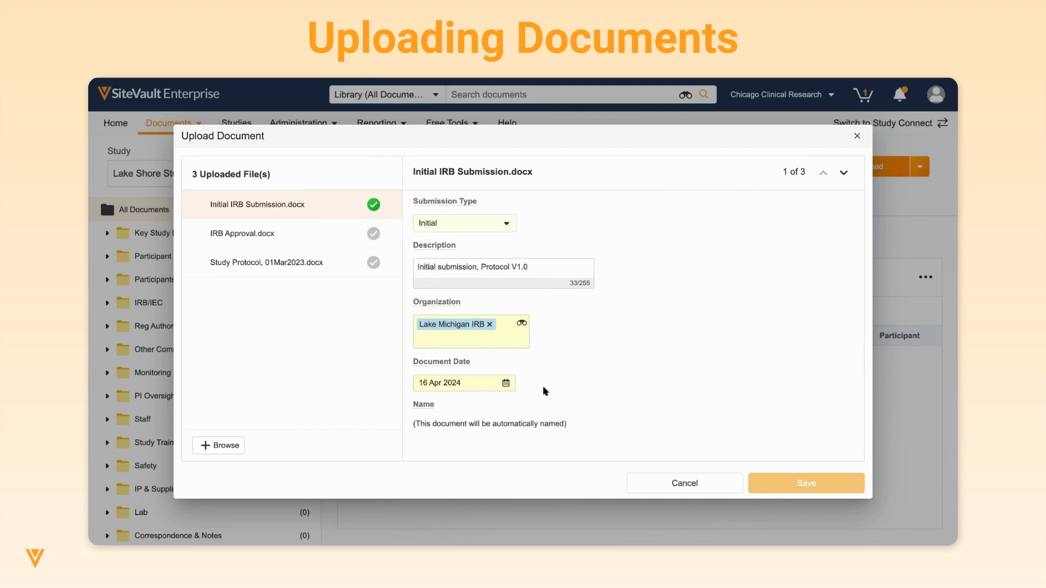
click(242, 233)
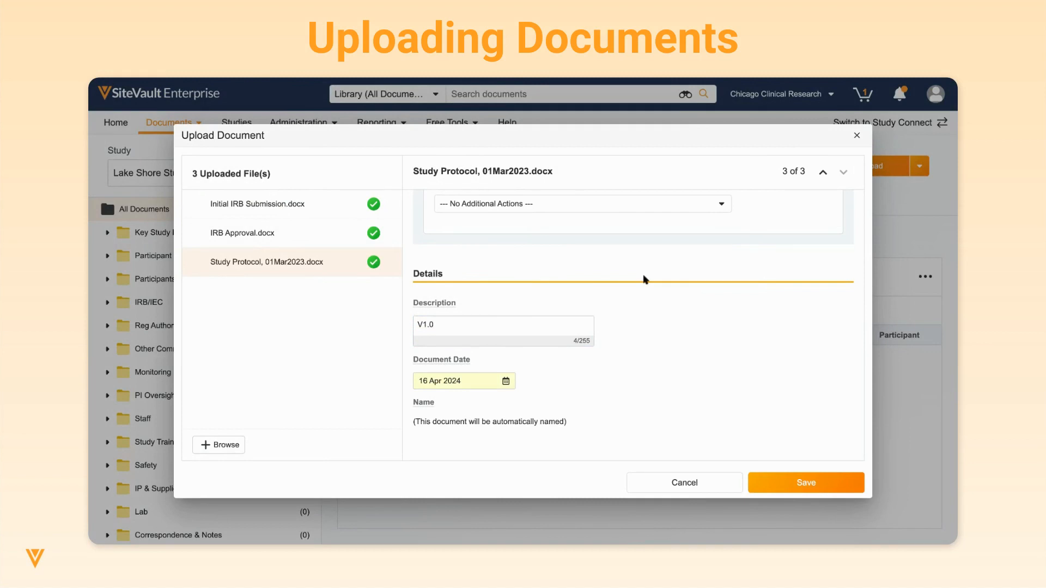
mouse_move(798, 456)
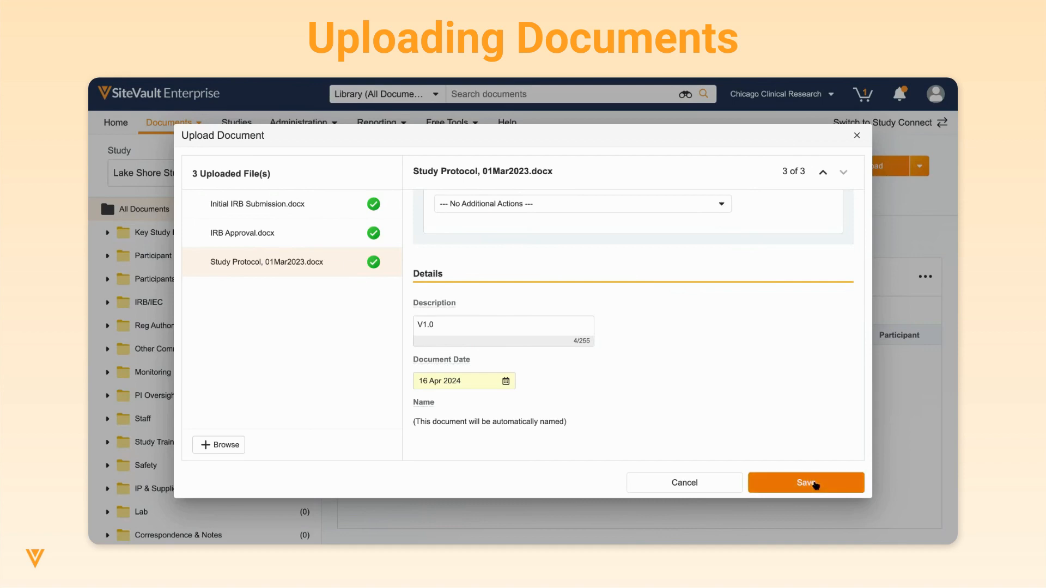
Save the three uploads and review the Approval Needed and Approved tabs, ending on Approval Needed
click(805, 483)
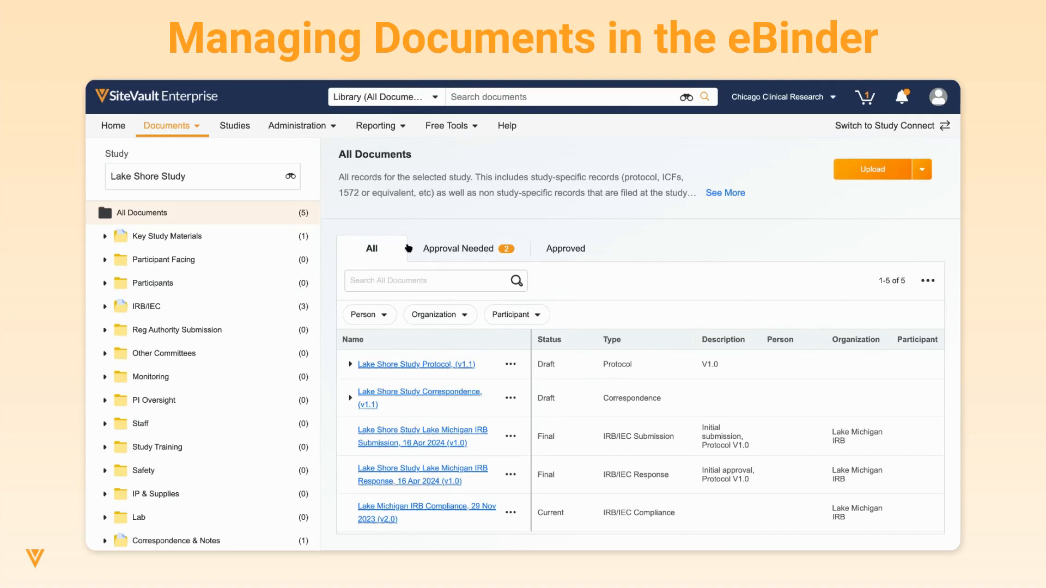
click(459, 248)
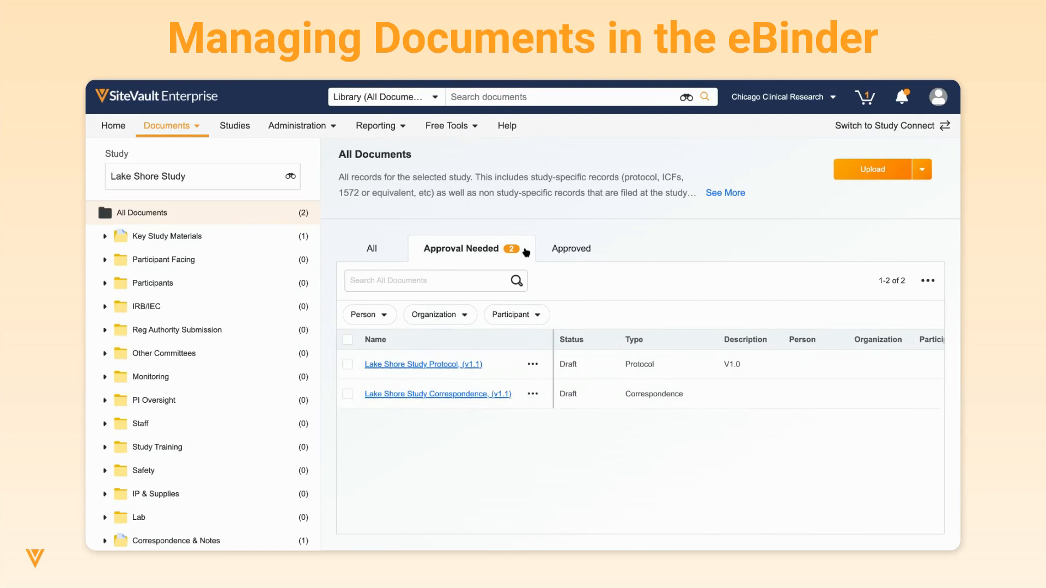
mouse_move(597, 249)
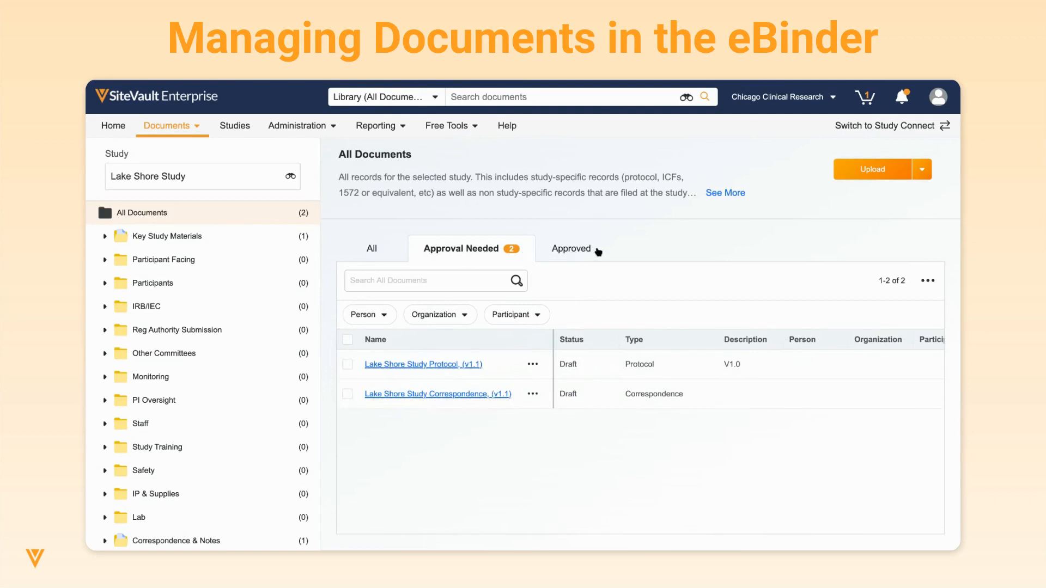
click(569, 249)
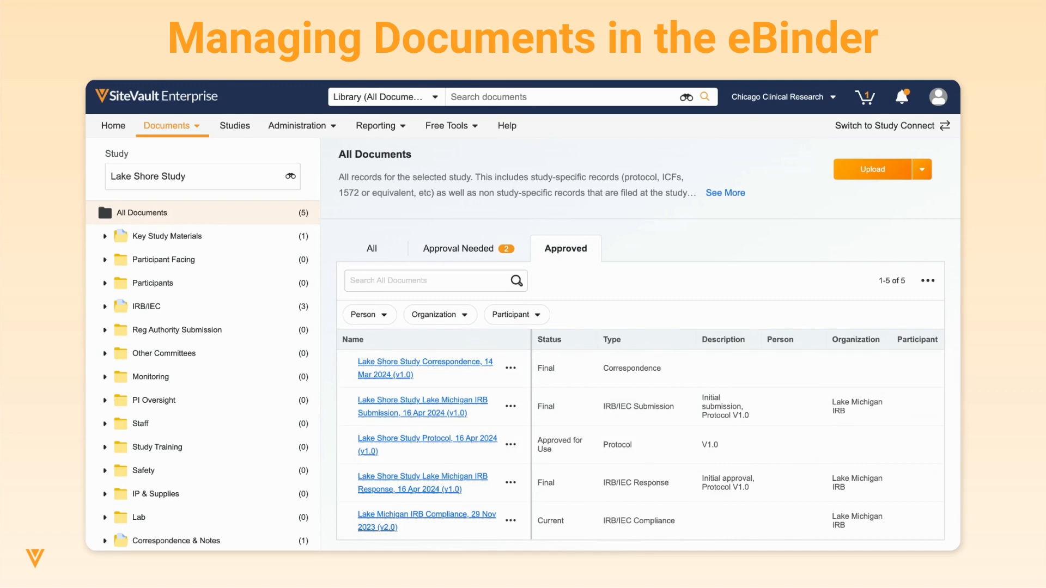
click(461, 249)
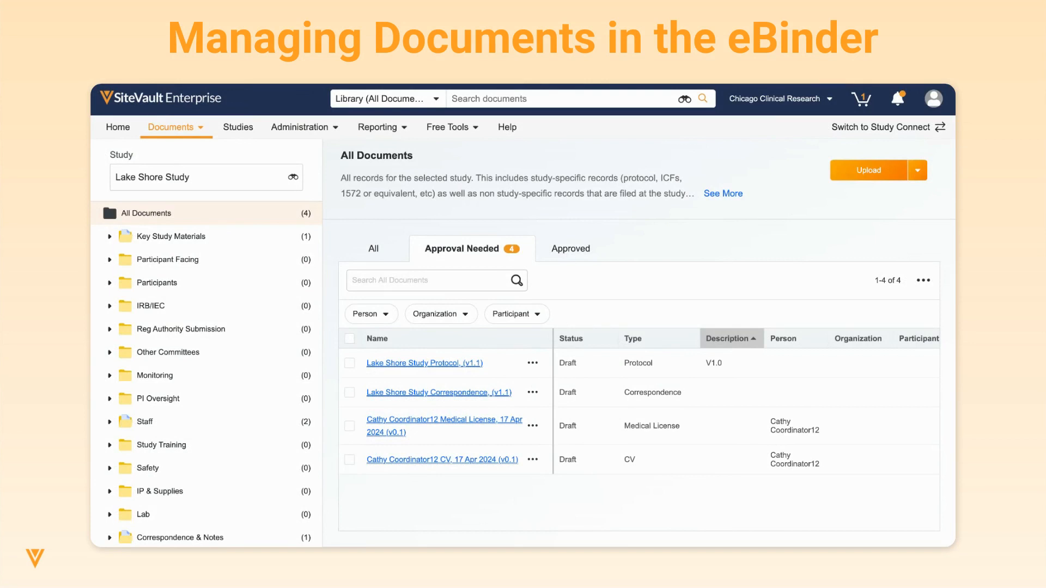
mouse_move(546, 324)
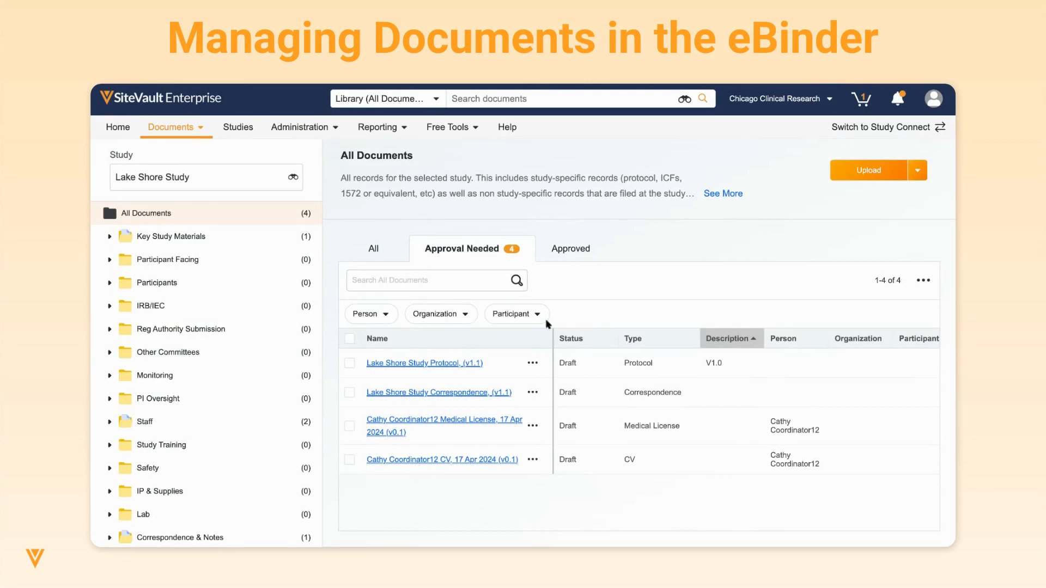
Bulk-approve the protocol, correspondence and medical license drafts dated 16 Apr 2024
click(349, 392)
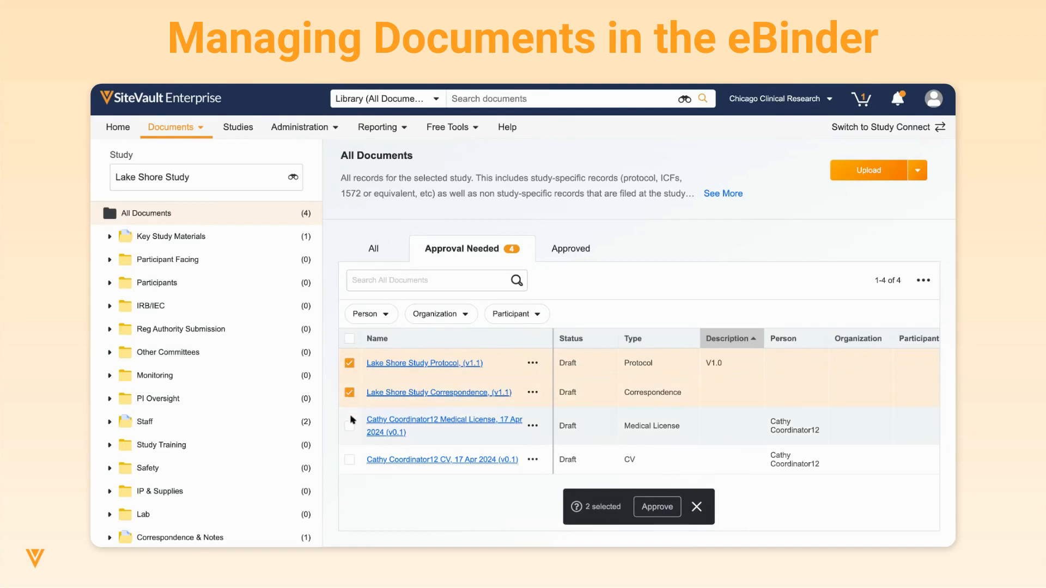
click(350, 426)
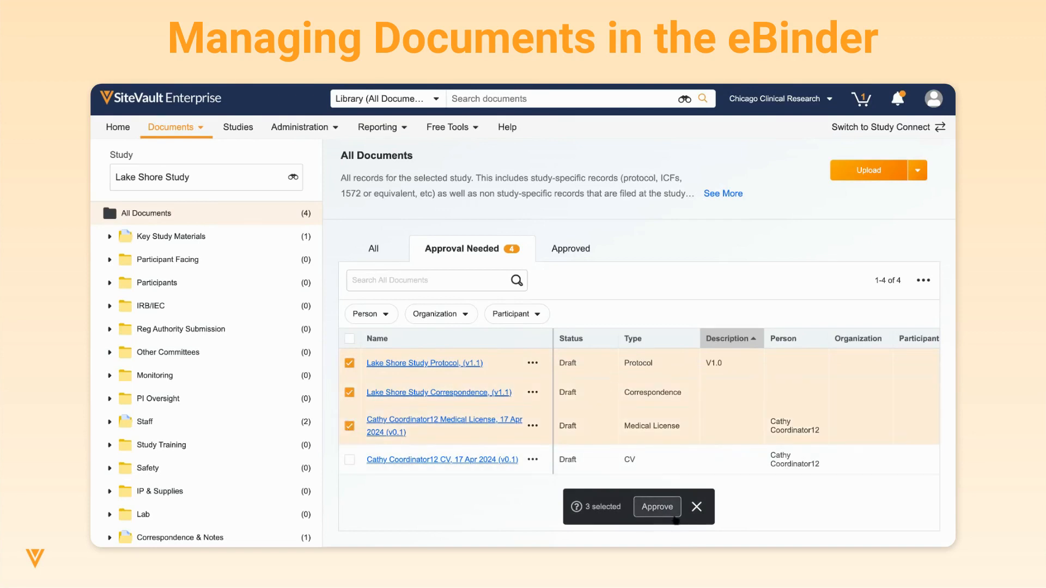
click(655, 506)
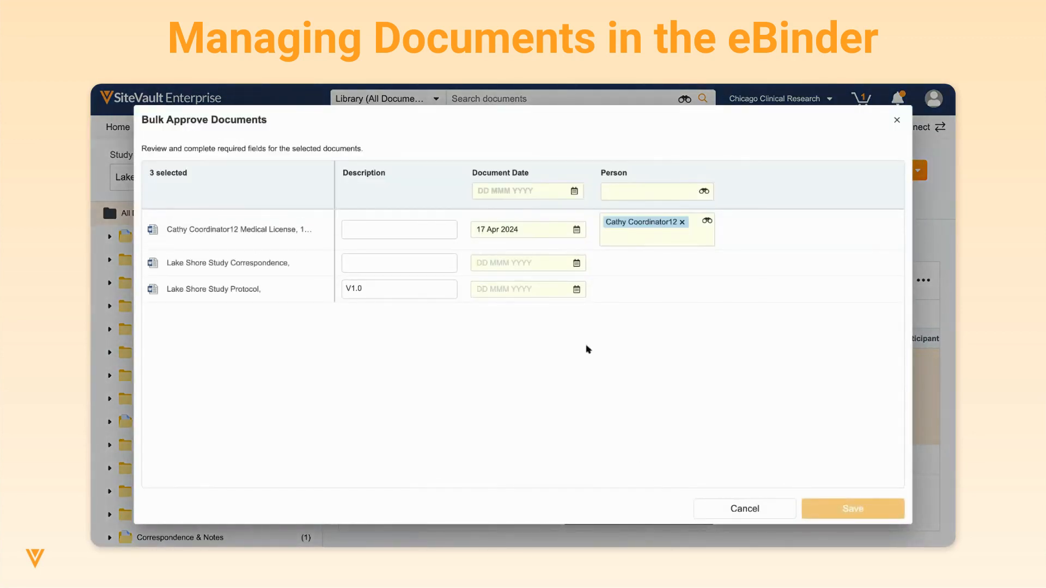
text(16 Apr 2024)
text(01 Apr 2024)
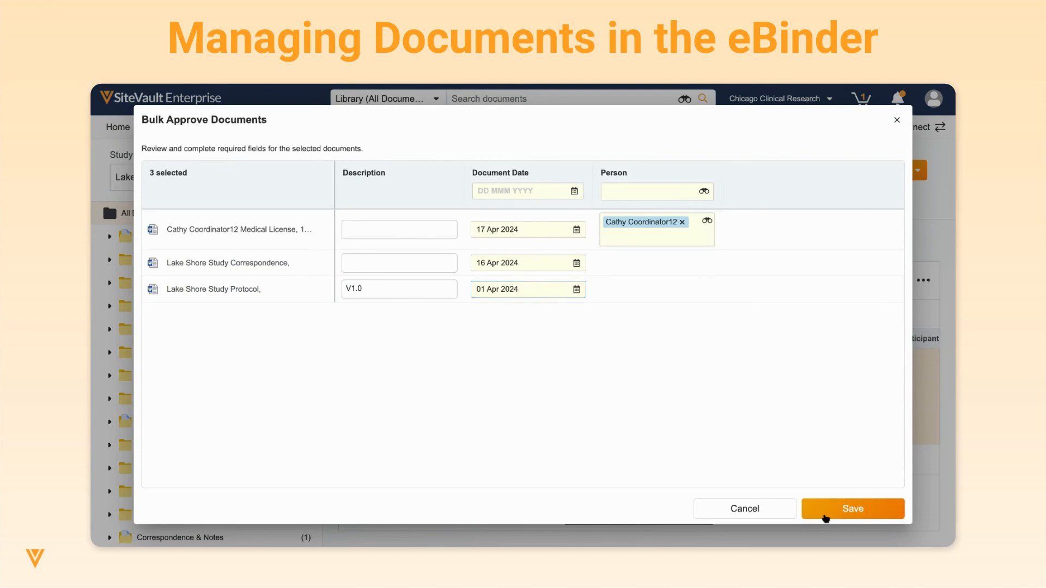
click(852, 509)
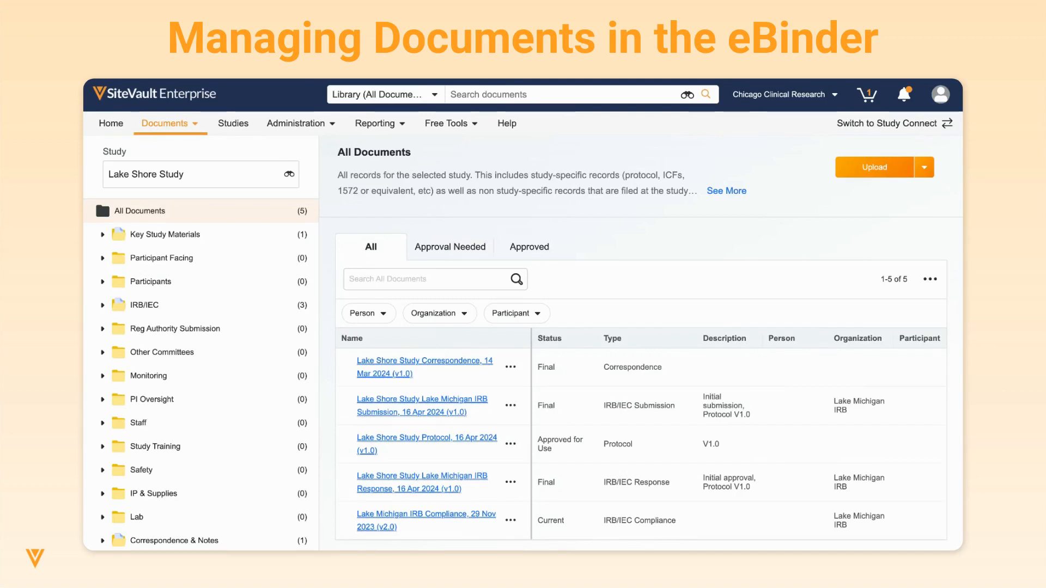
Bring up the actions menu for the Lake Shore Study Correspondence document
click(509, 367)
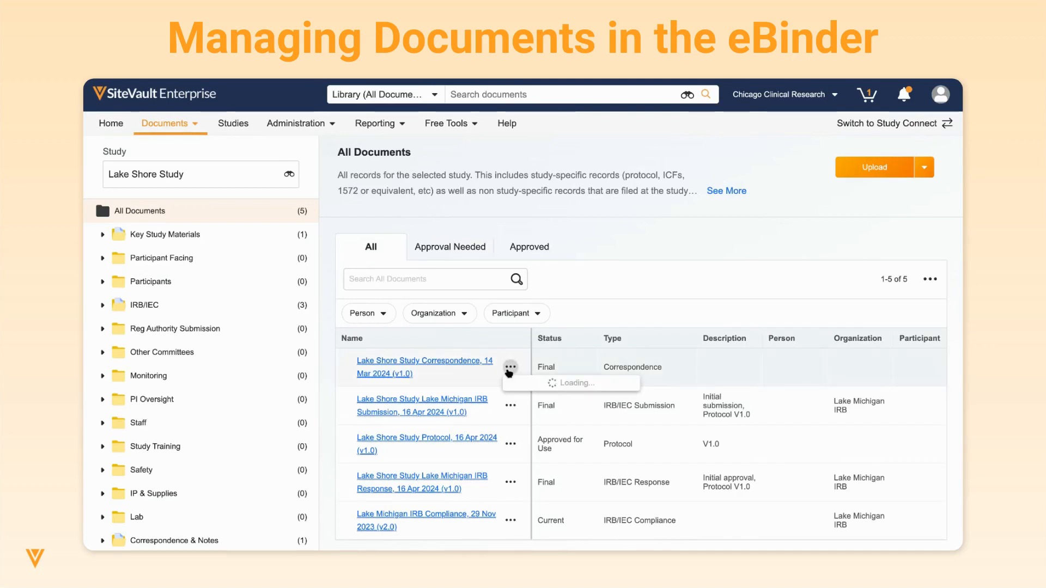
click(510, 367)
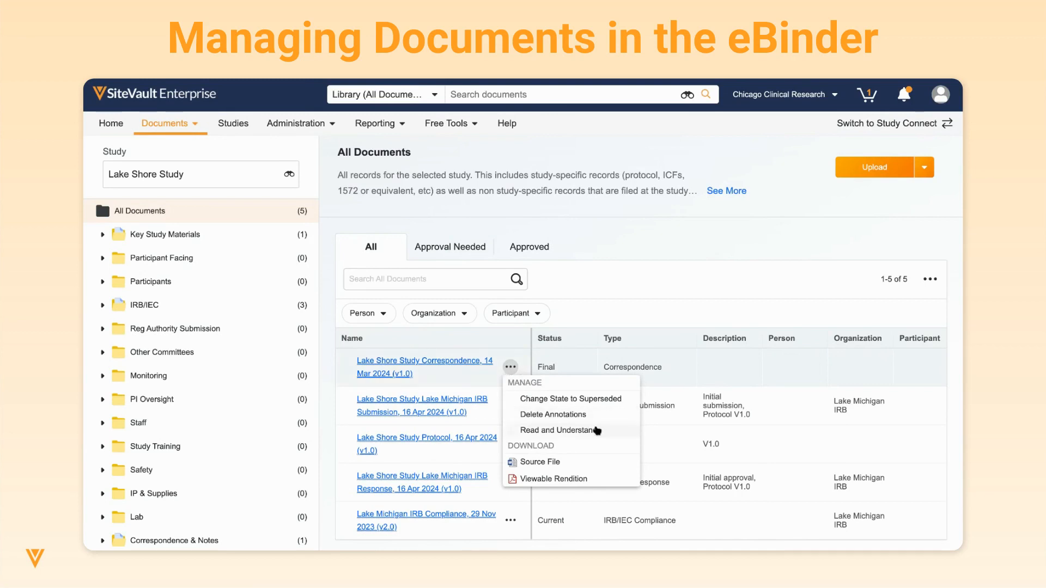